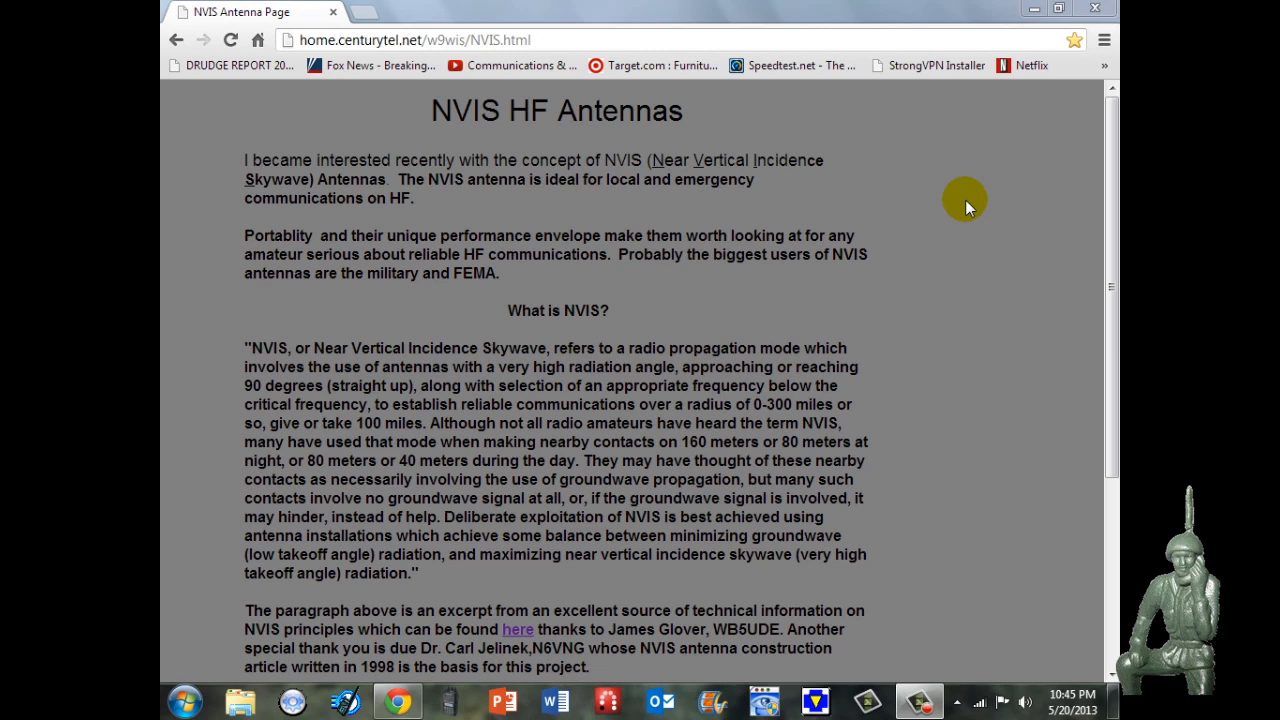
mouse_move(922, 170)
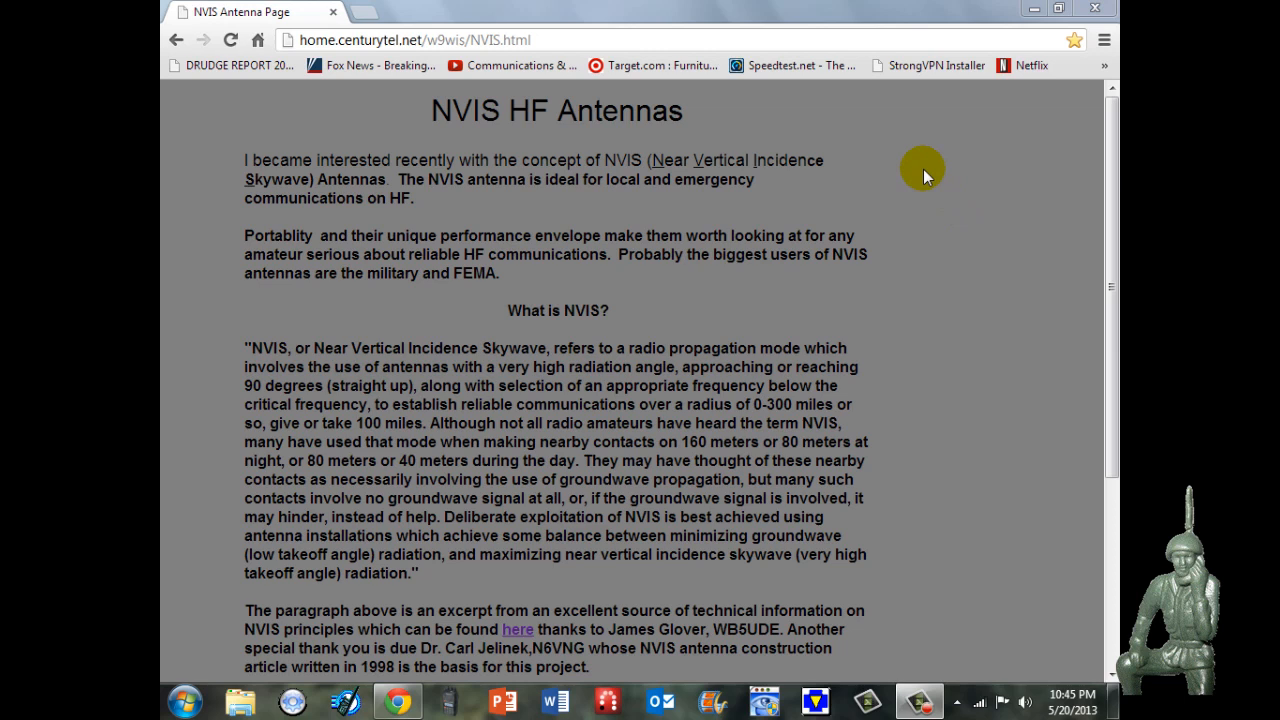
mouse_move(866, 148)
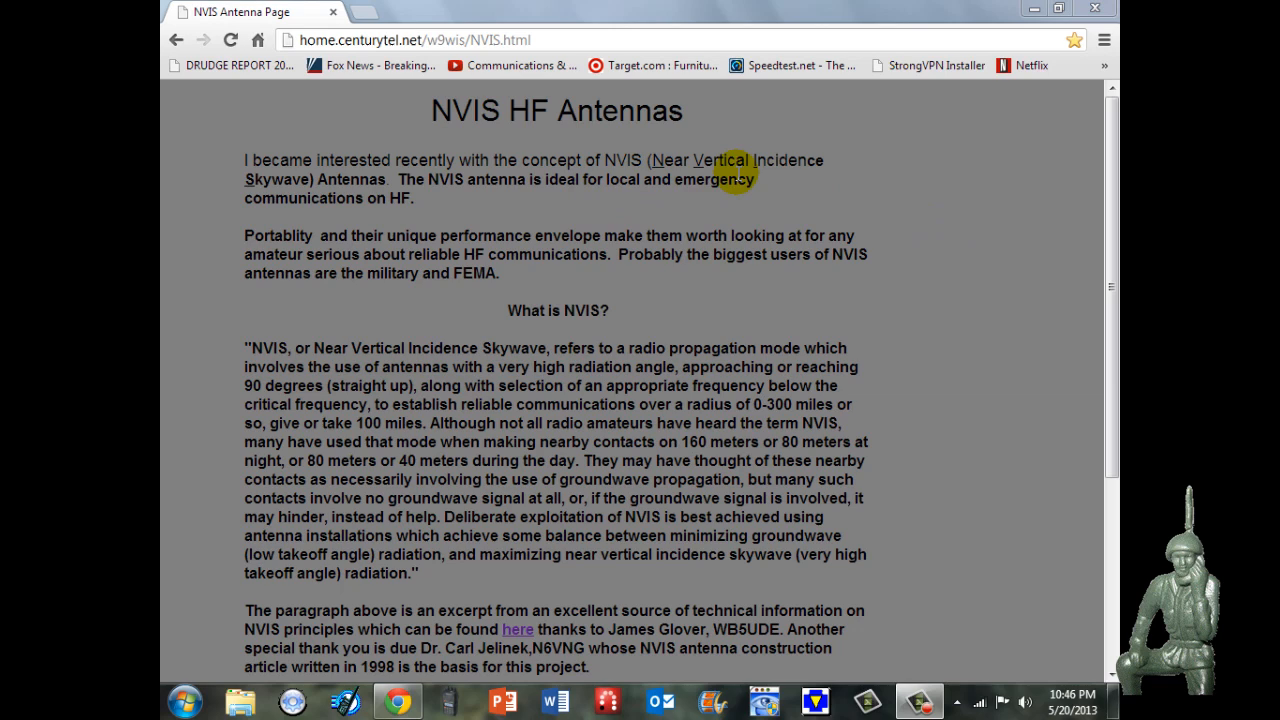
Reach the bottom of the NVIS introduction and follow NEXT to the AS-2259 parts list page.
scroll("down", 3)
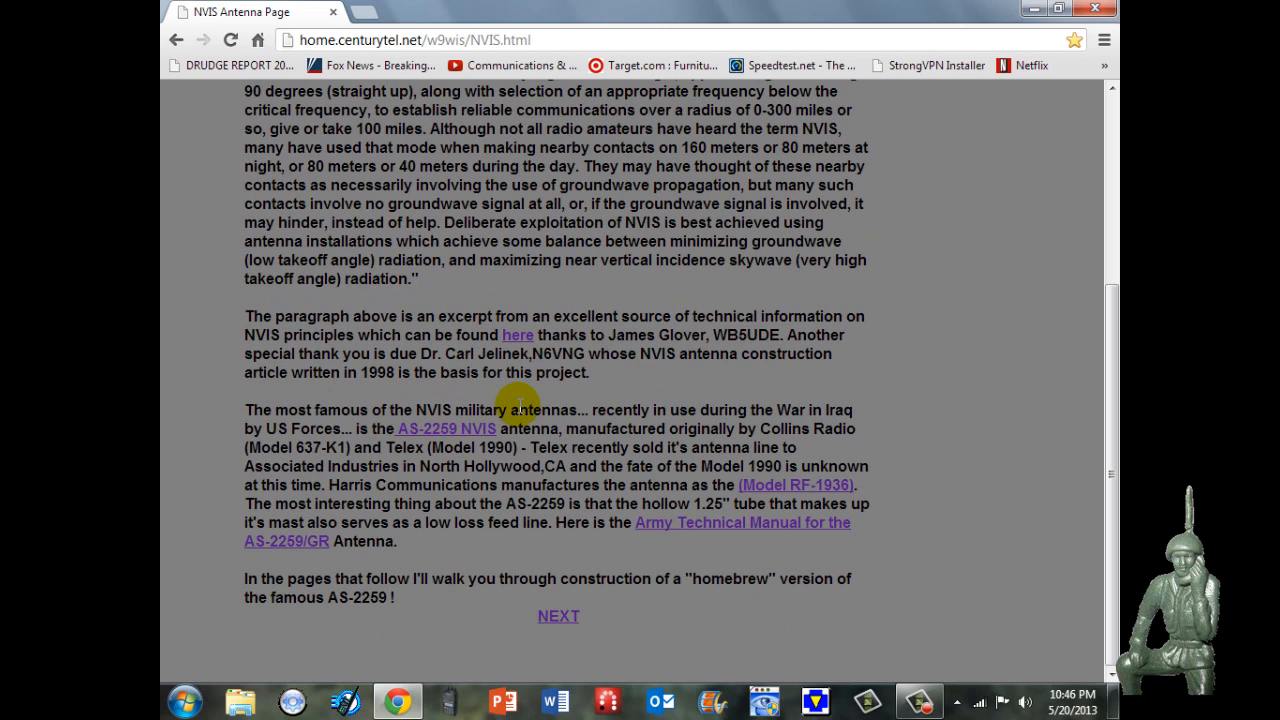
left_click(558, 616)
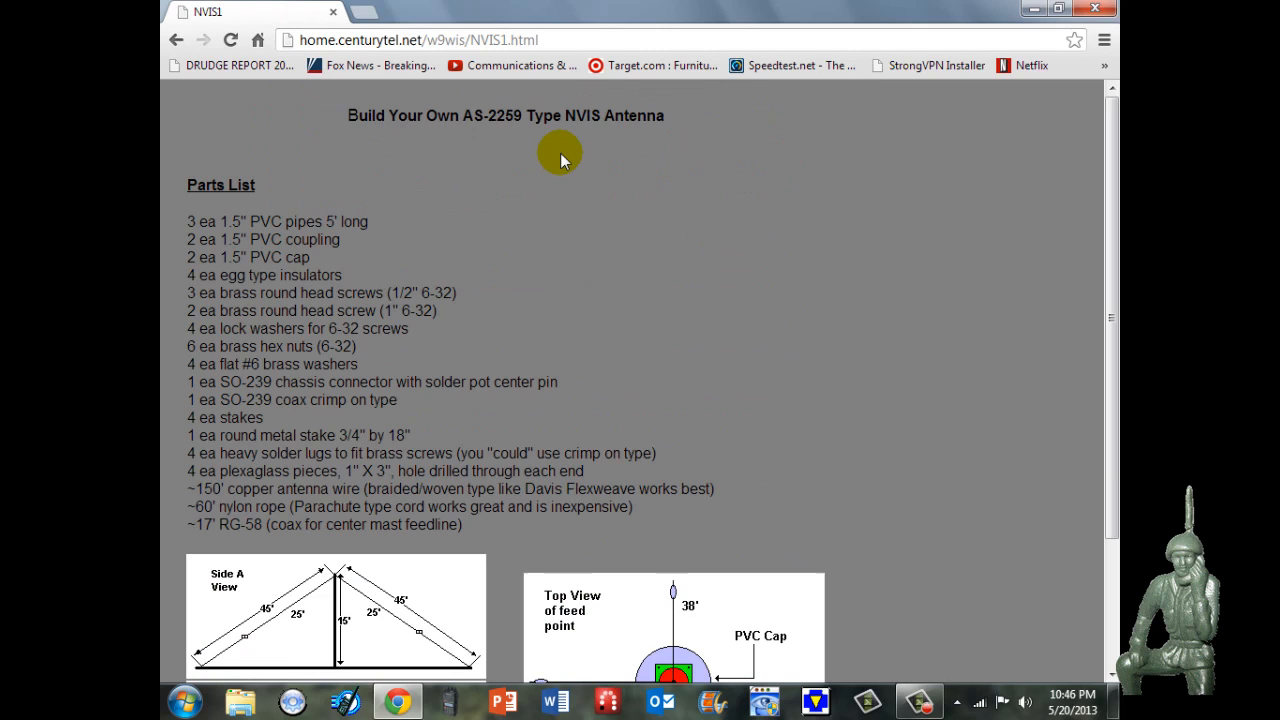
mouse_move(304, 570)
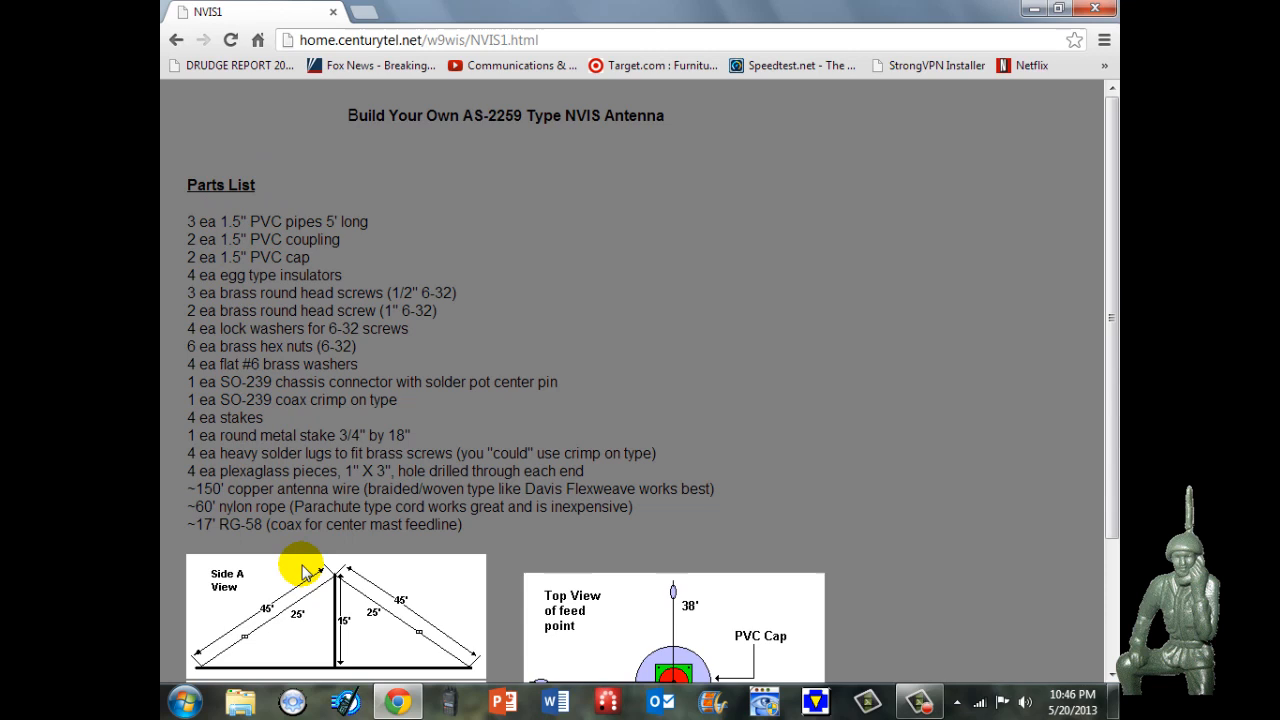
Read through the parts list and Construction Details, then continue to the center stake and coax feed page.
scroll("down", 3)
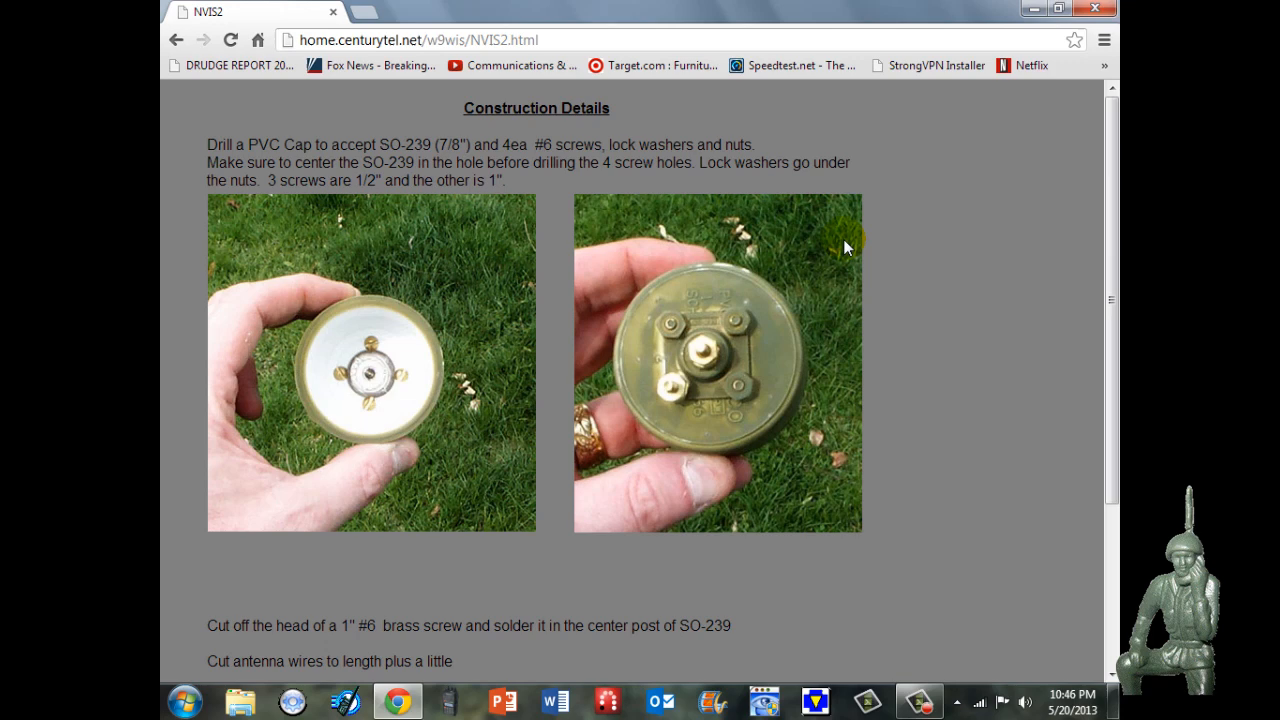
scroll("down", 3)
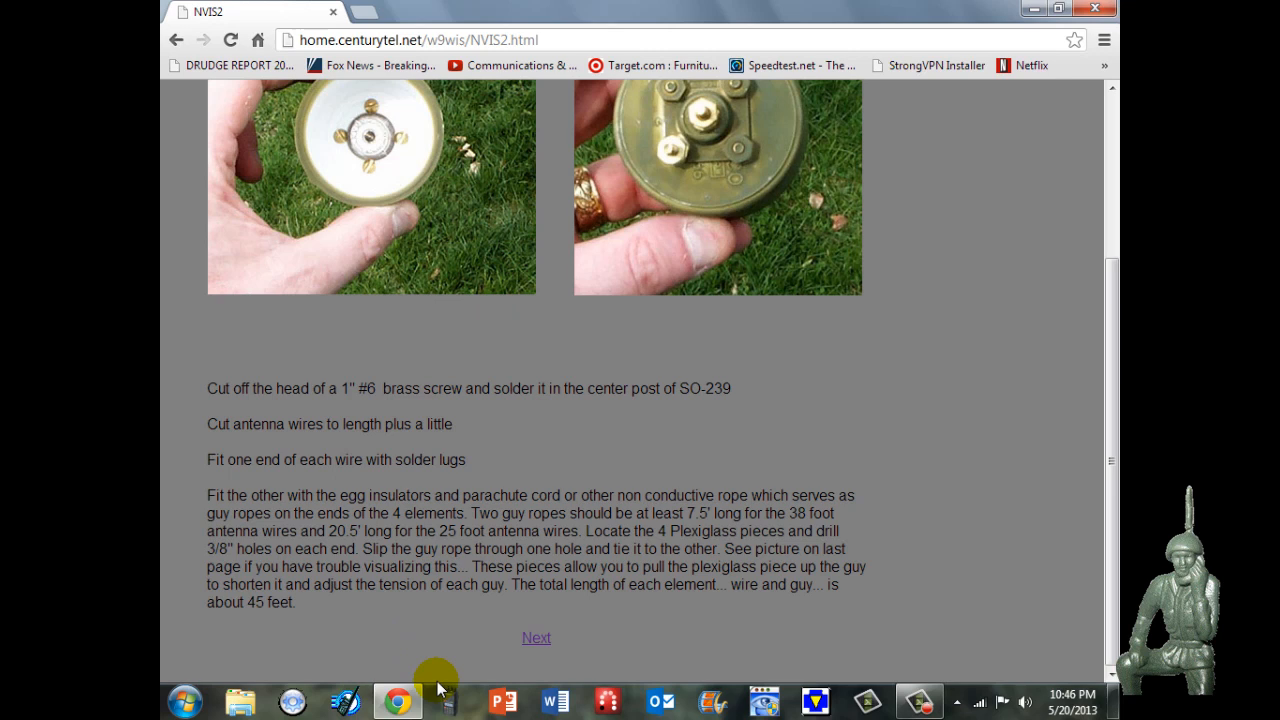
left_click(536, 636)
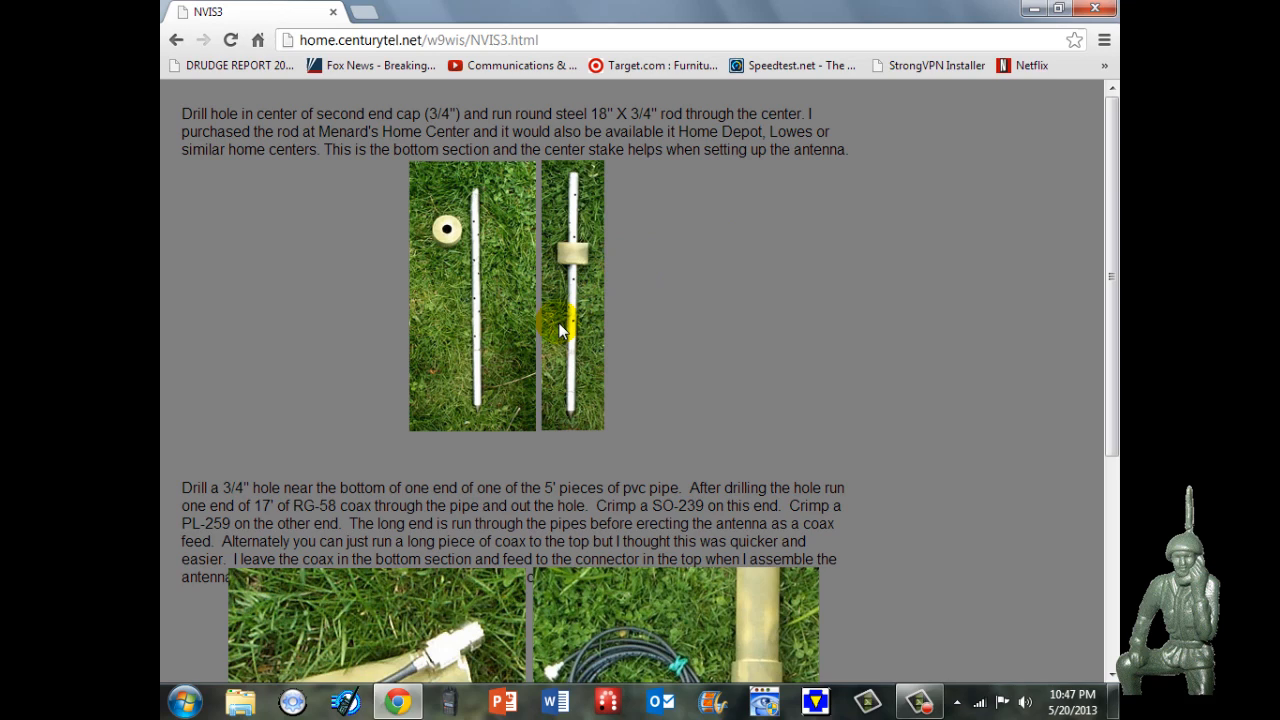
Move from the coax and pipe drilling page to the top cap wiring and finished antenna page.
scroll("down", 3)
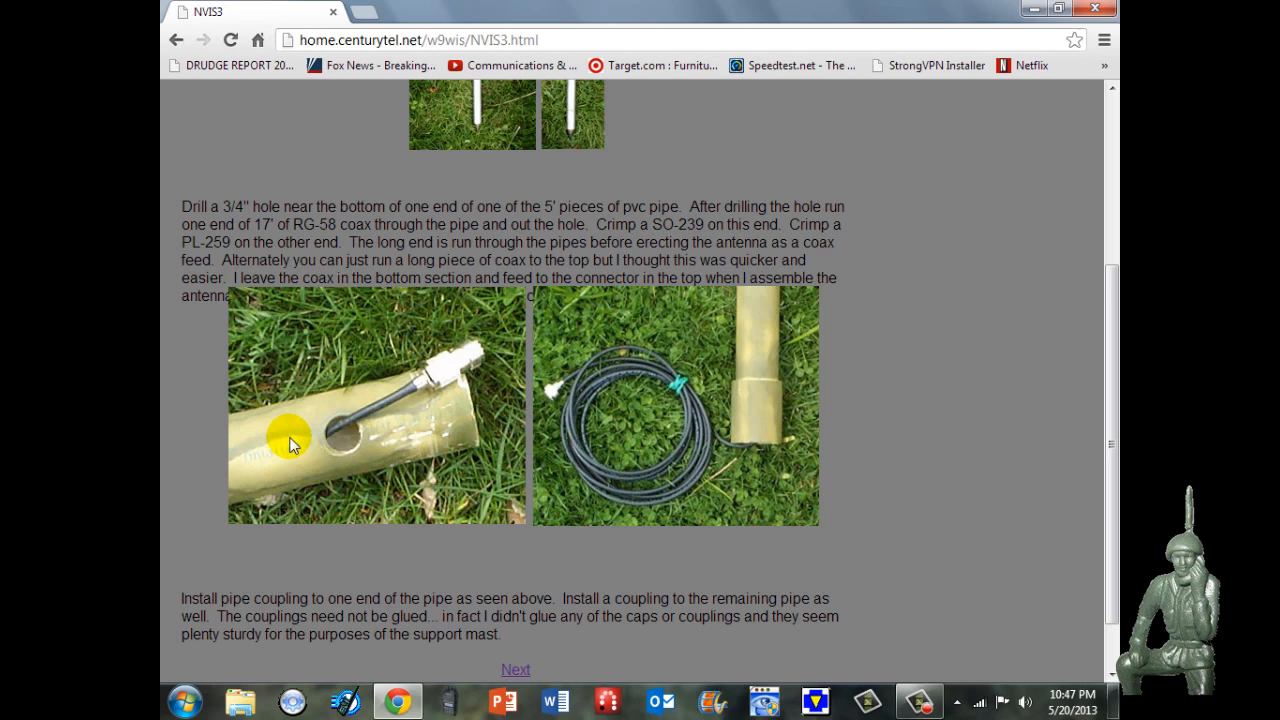
left_click(516, 668)
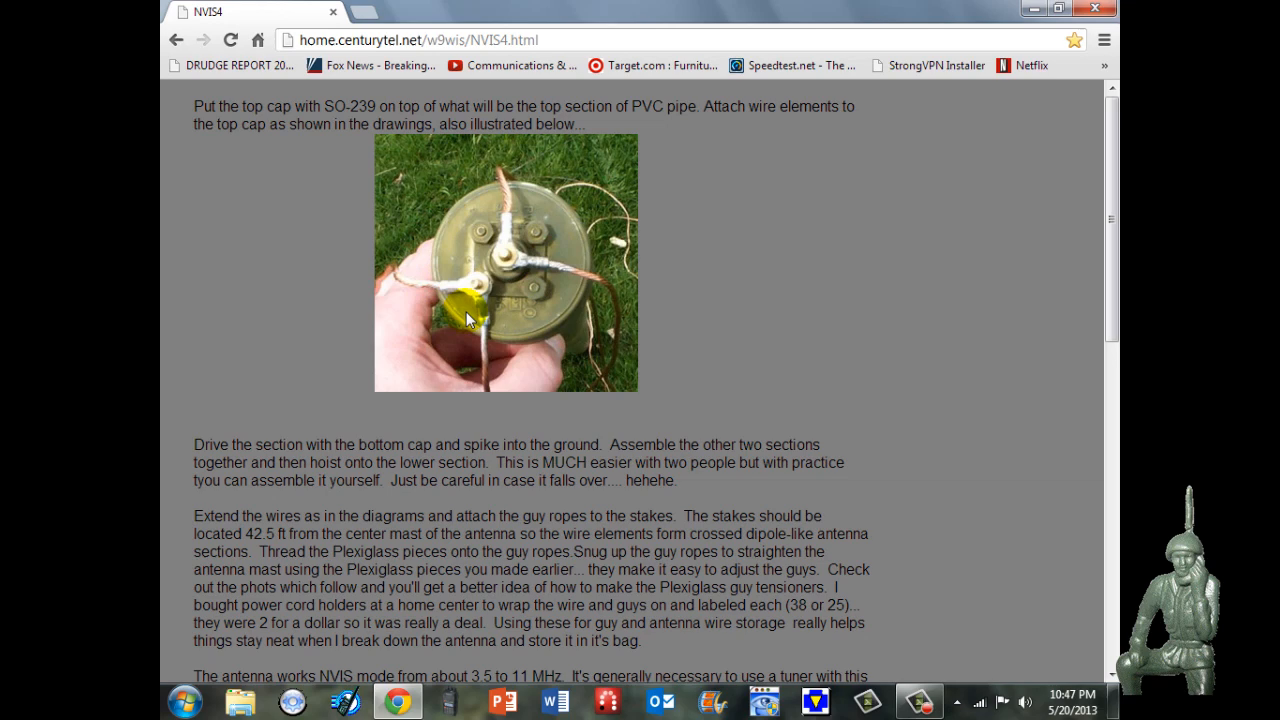
scroll("down", 3)
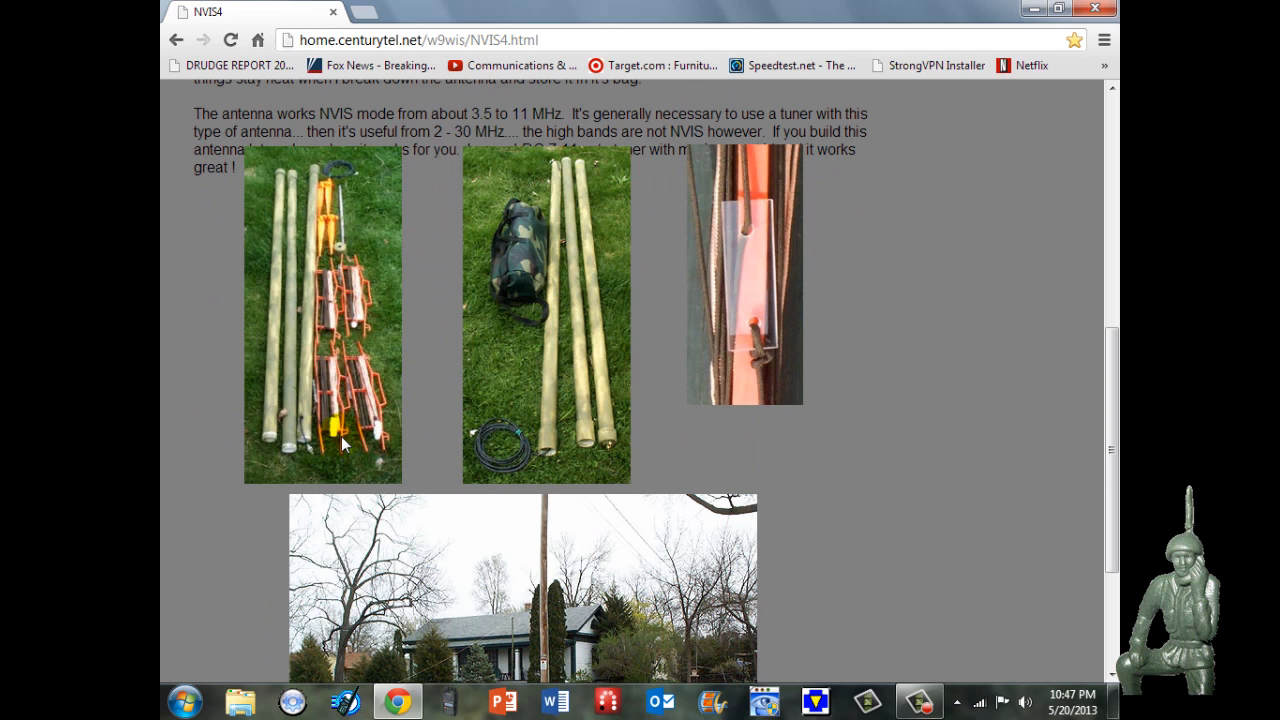
mouse_move(324, 224)
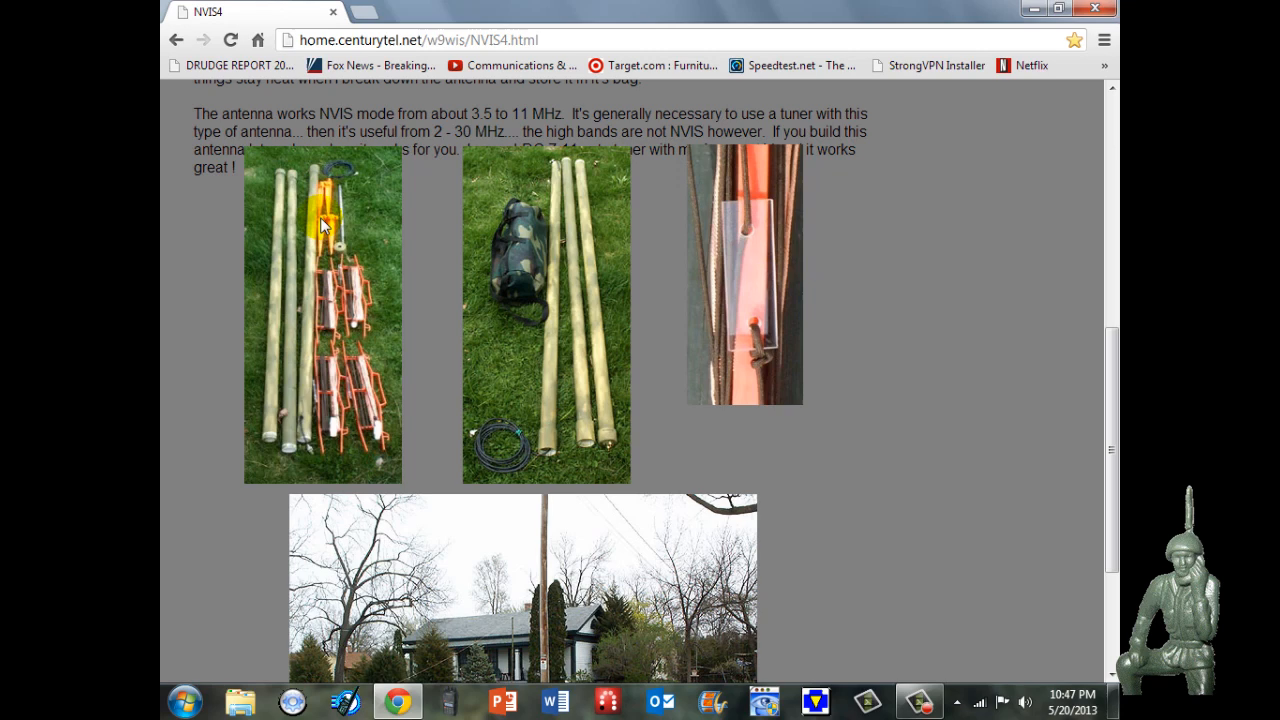
scroll("down", 3)
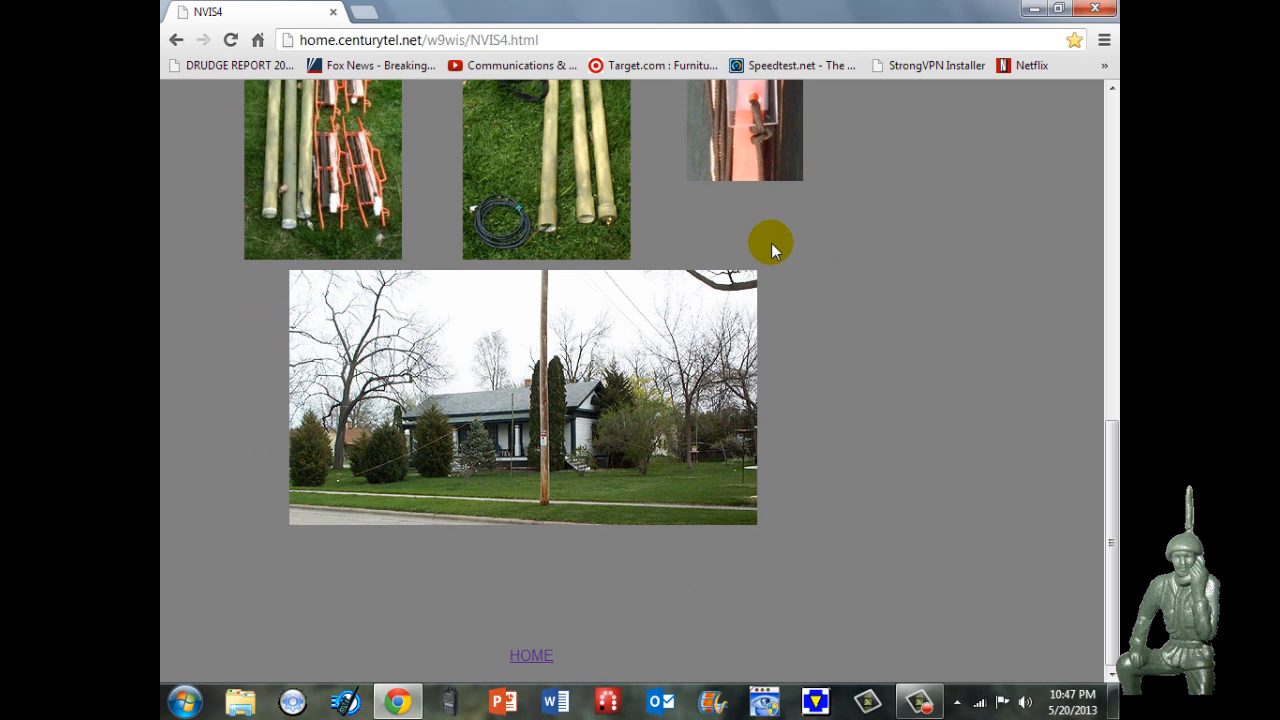
mouse_move(624, 448)
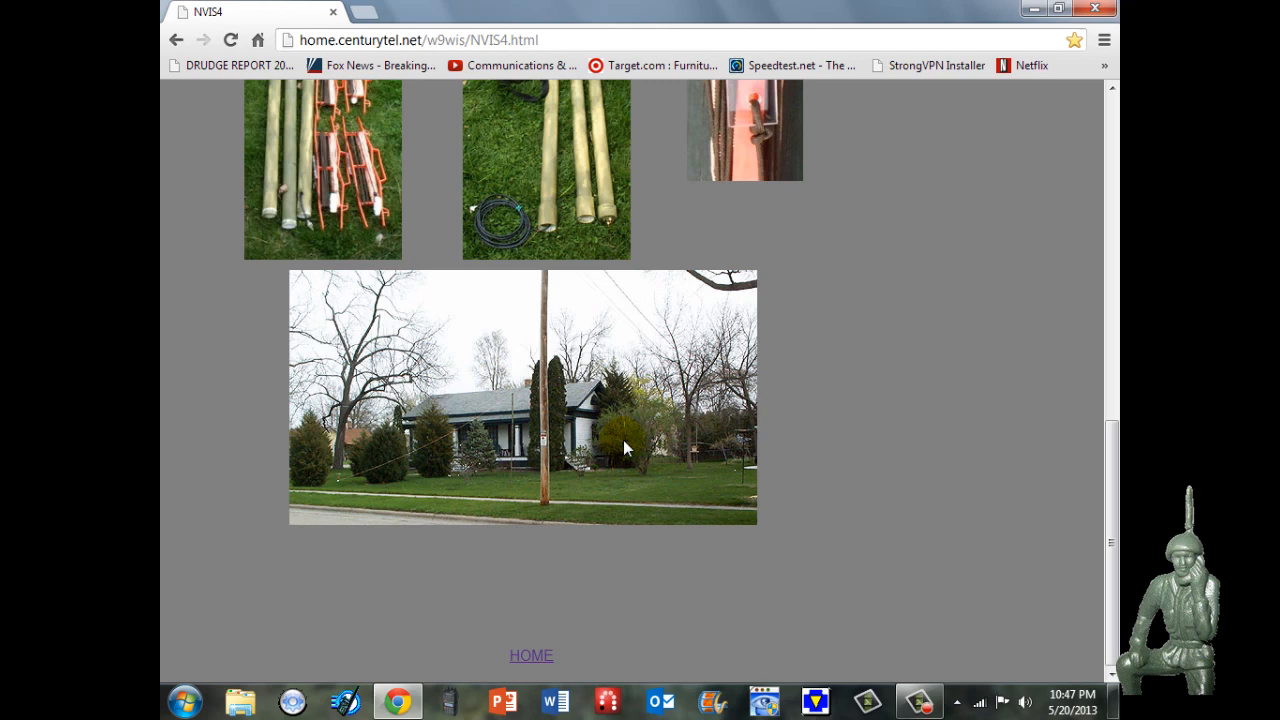
scroll("up", 3)
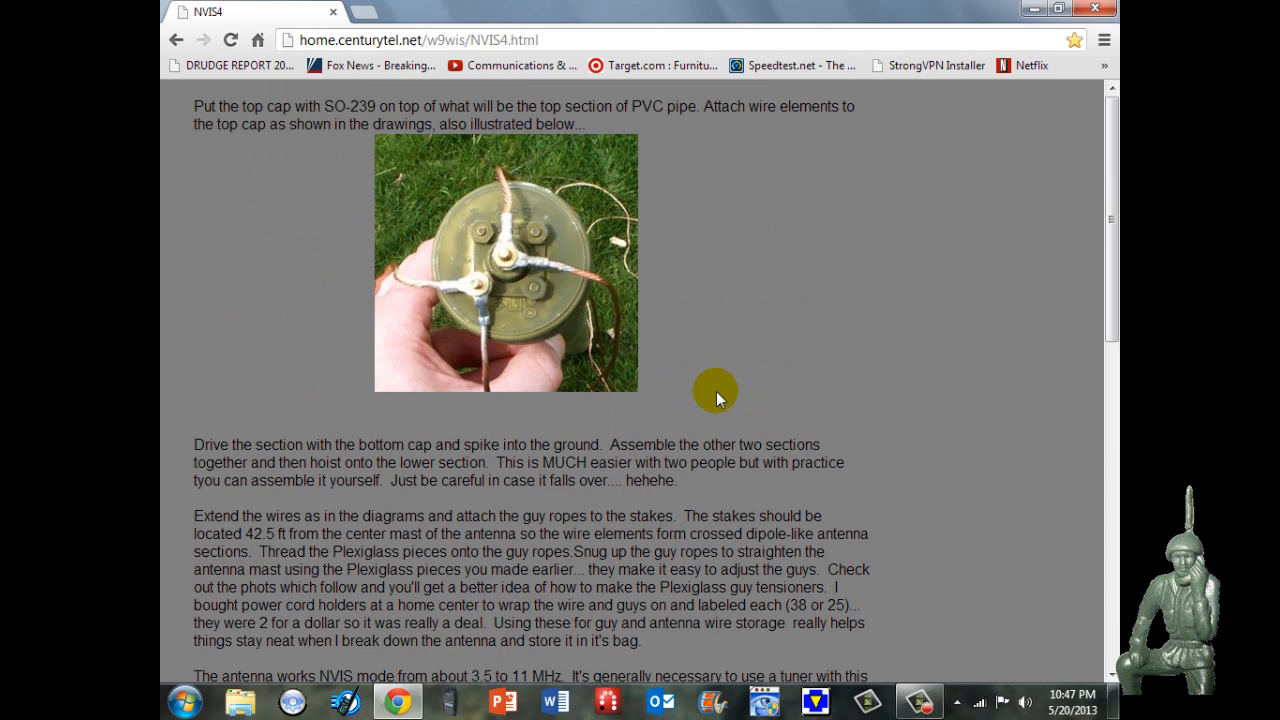